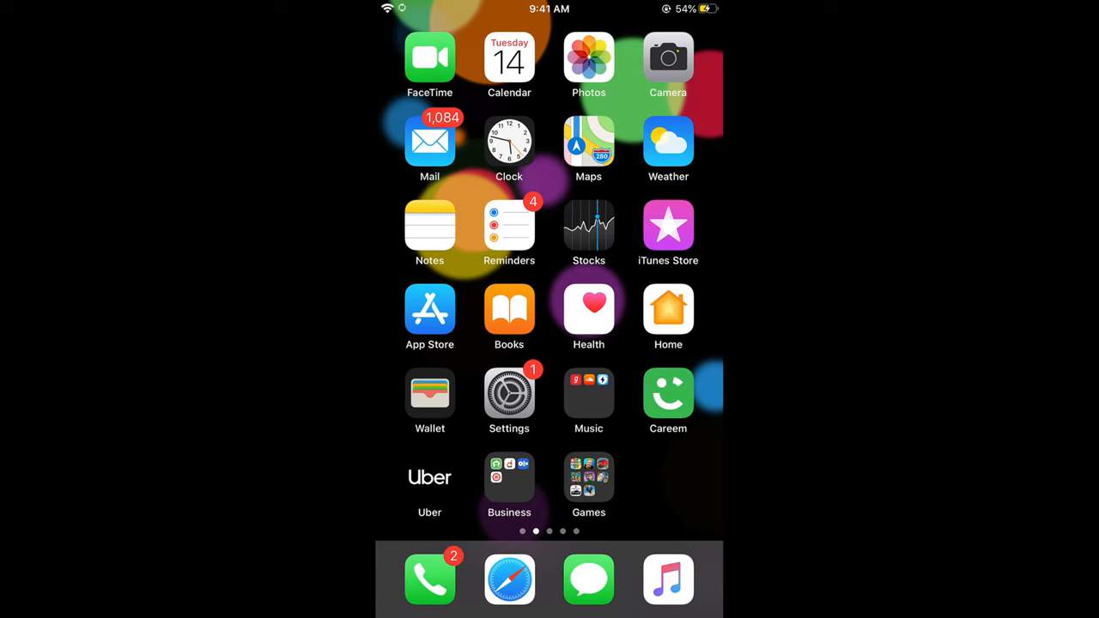
Open Settings and find Instagram in the app list to view its location, photos, microphone and camera permissions.
{"action": "left_click", "coordinate": [509, 391]}
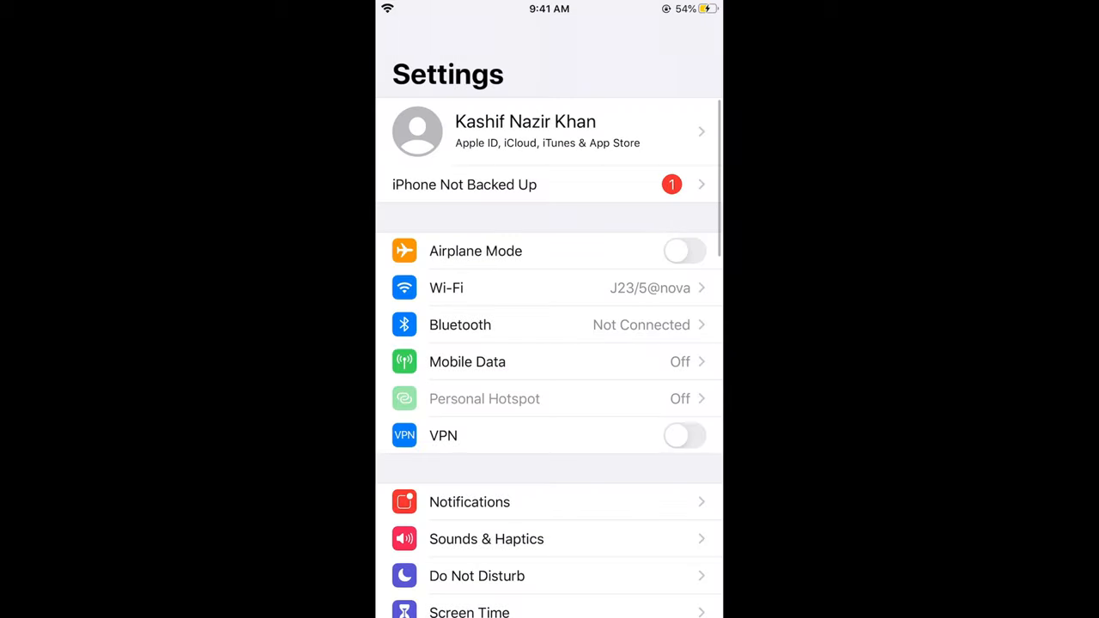
{"action": "scroll", "scroll_direction": "down", "scroll_amount": 3}
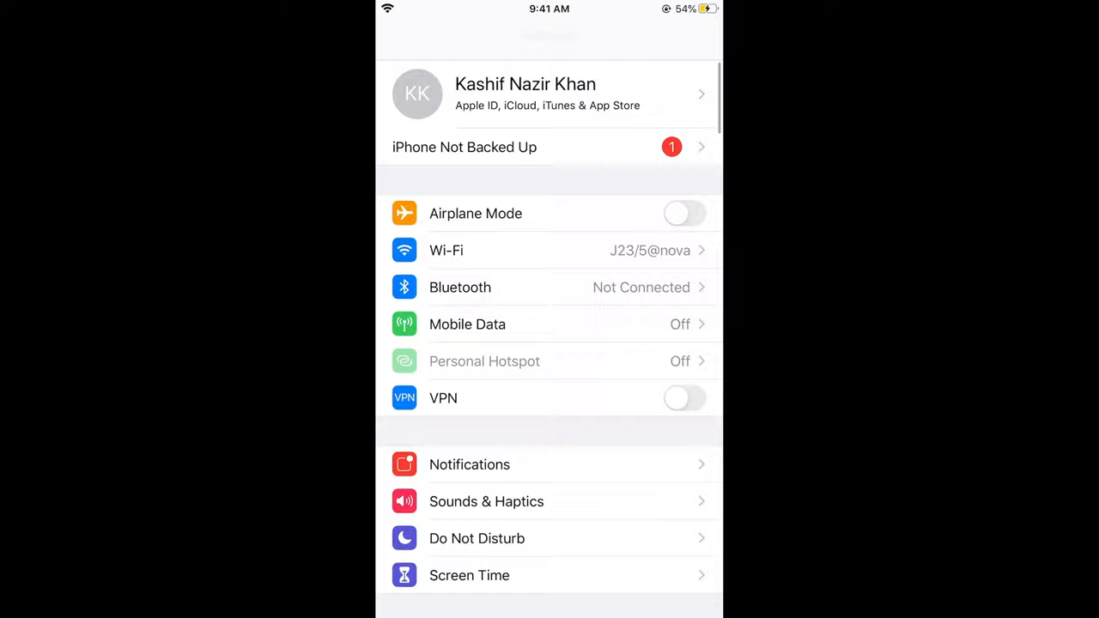
{"action": "scroll", "scroll_direction": "down", "scroll_amount": 3}
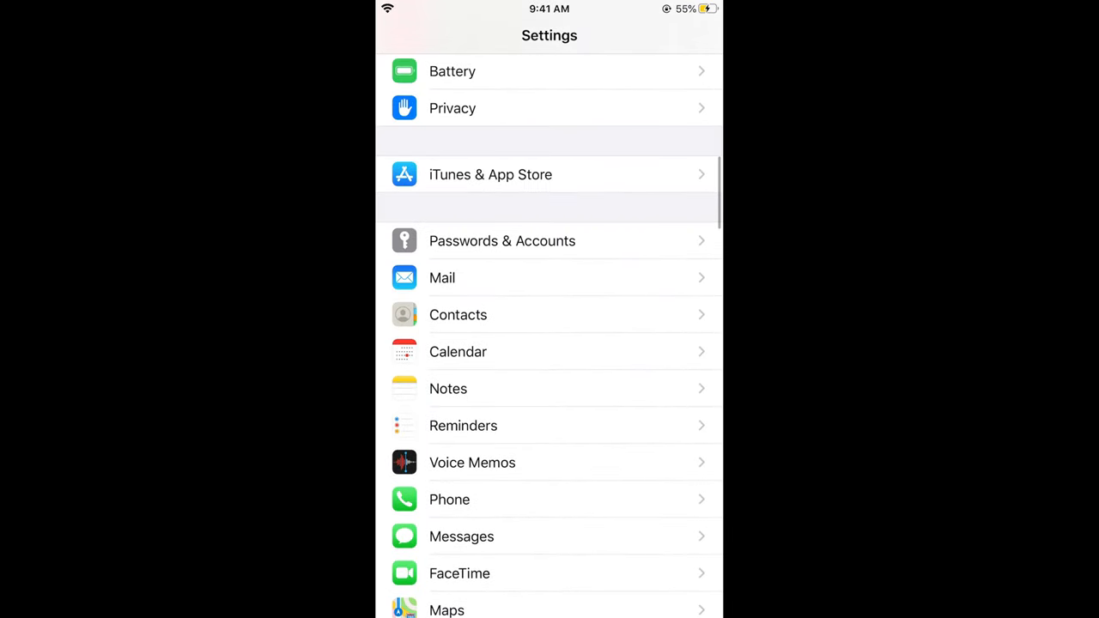
{"action": "scroll", "scroll_direction": "down", "scroll_amount": 3}
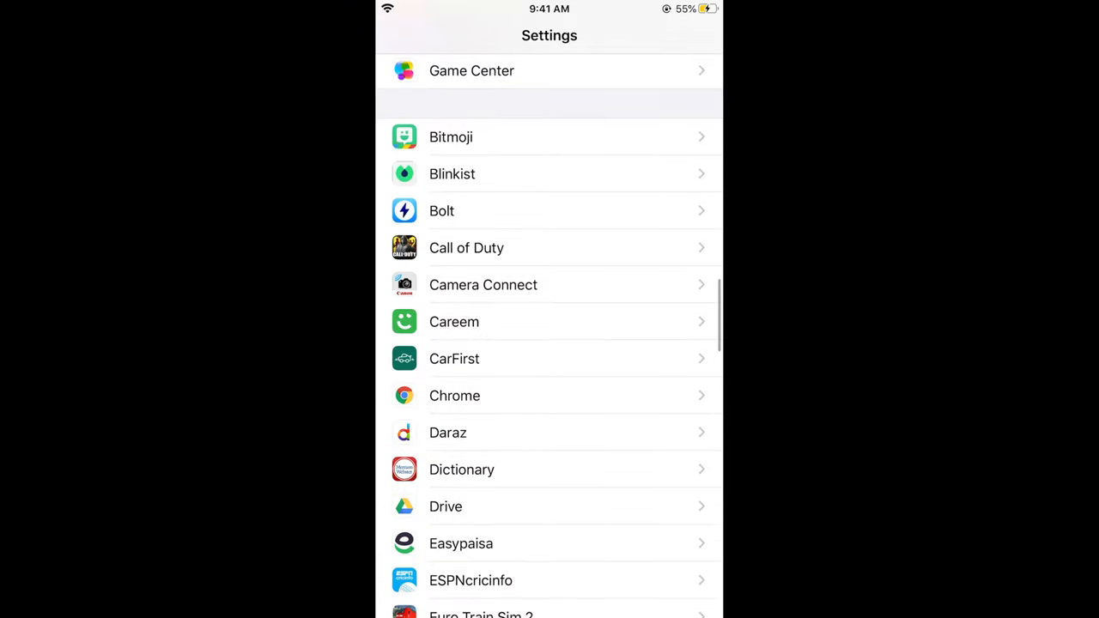
{"action": "scroll", "scroll_direction": "down", "scroll_amount": 3}
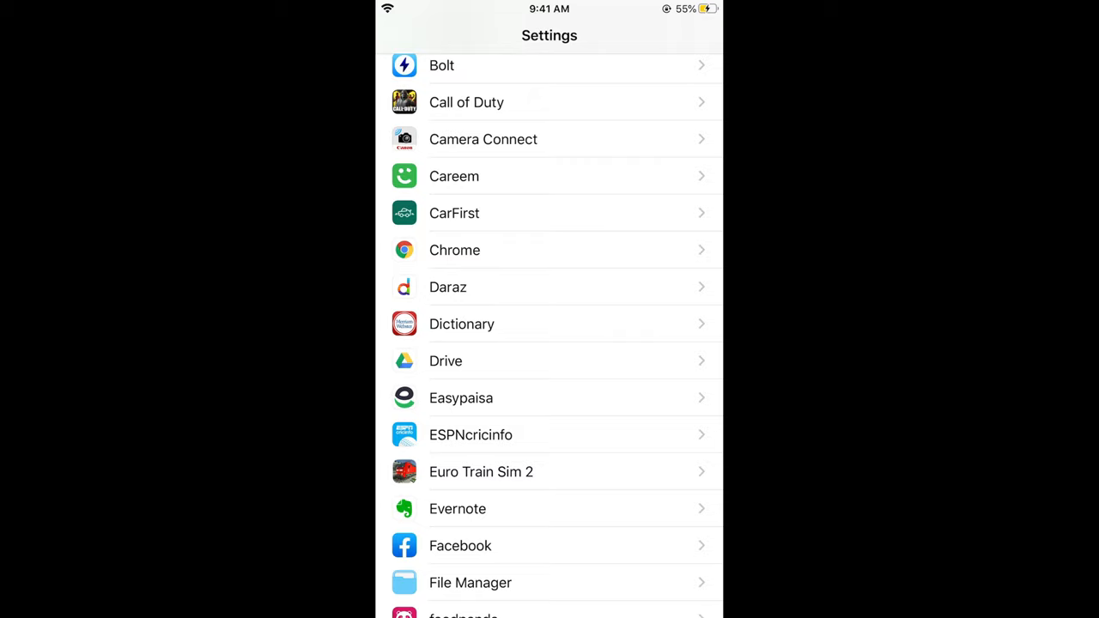
{"action": "scroll", "scroll_direction": "down", "scroll_amount": 3}
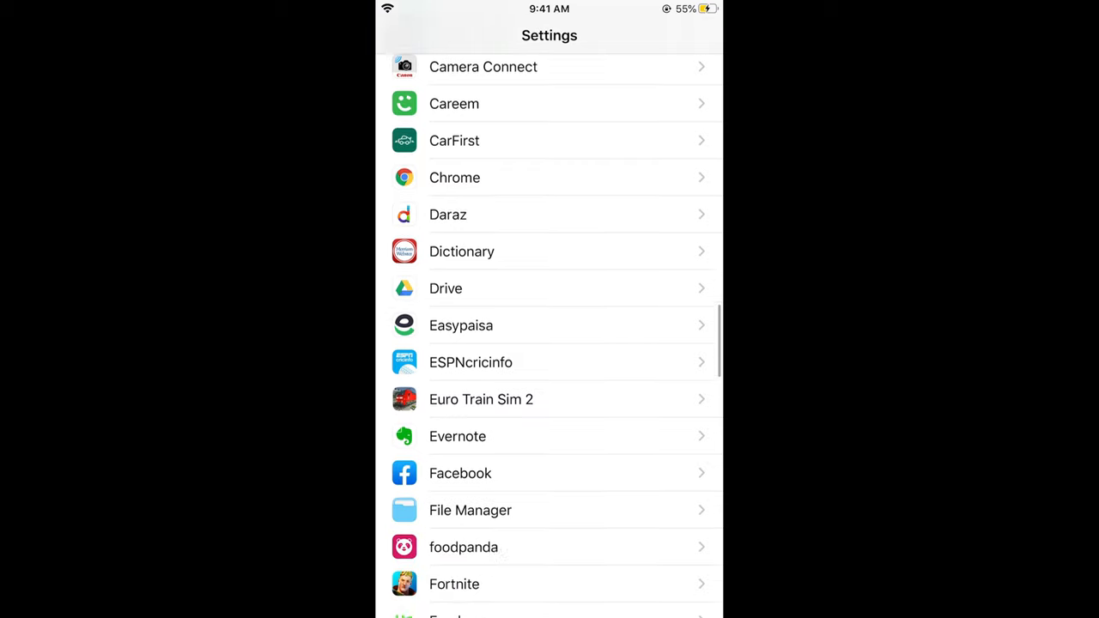
{"action": "scroll", "scroll_direction": "down", "scroll_amount": 3}
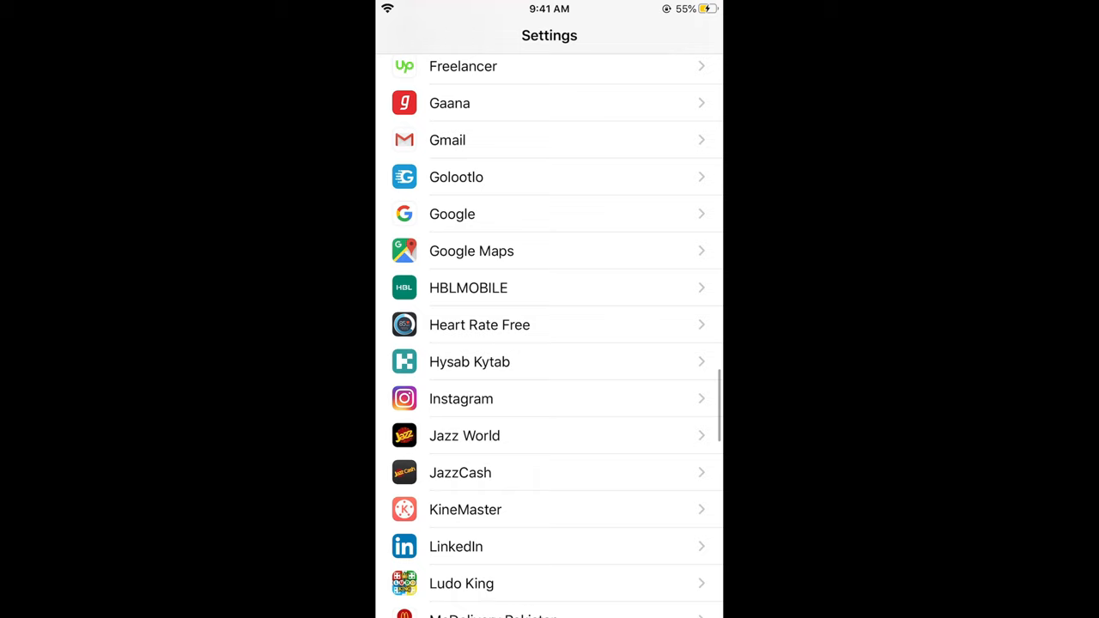
{"action": "left_click", "coordinate": [461, 398]}
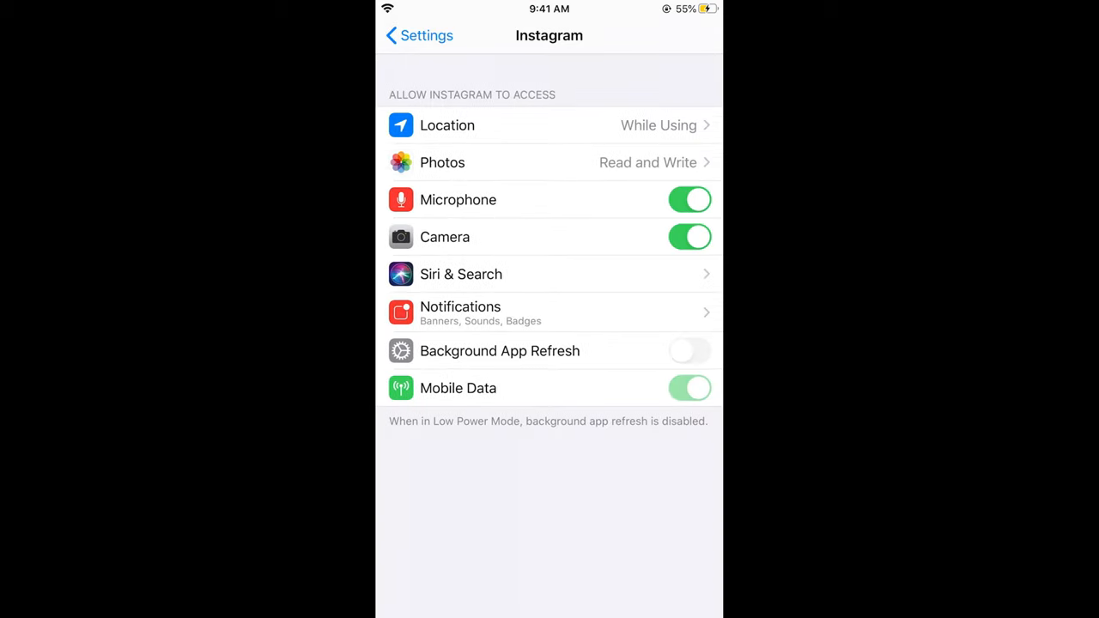